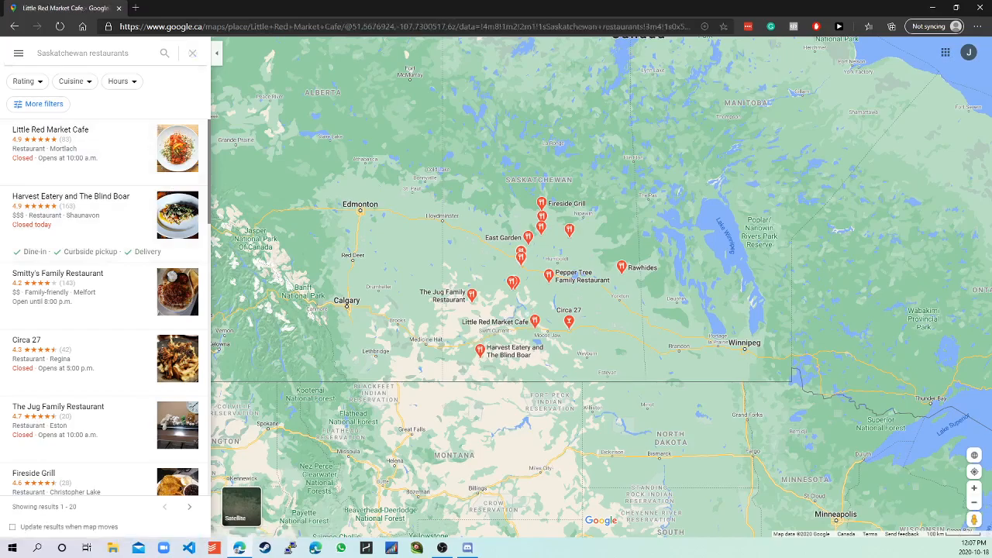
# - Open the Little Red Market Cafe listing and its All photos gallery
pyautogui.click(50, 130)
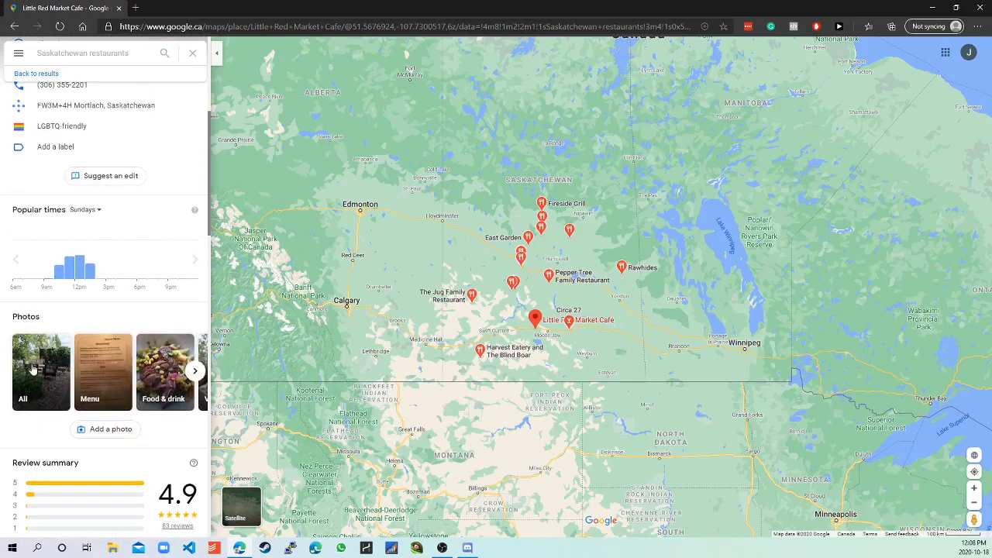
pyautogui.click(41, 372)
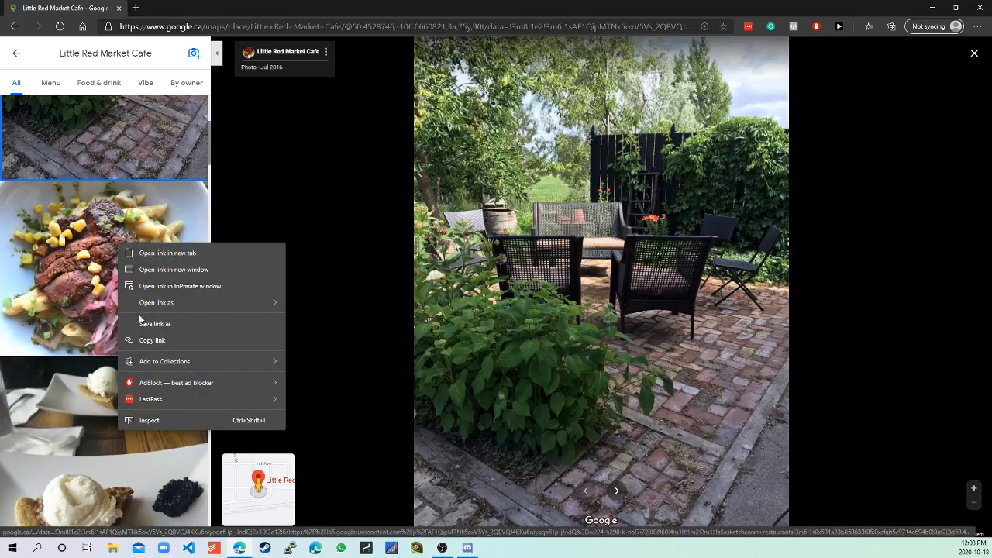
# - Inspect the gallery photo to open developer tools beside the cafe page
pyautogui.click(149, 420)
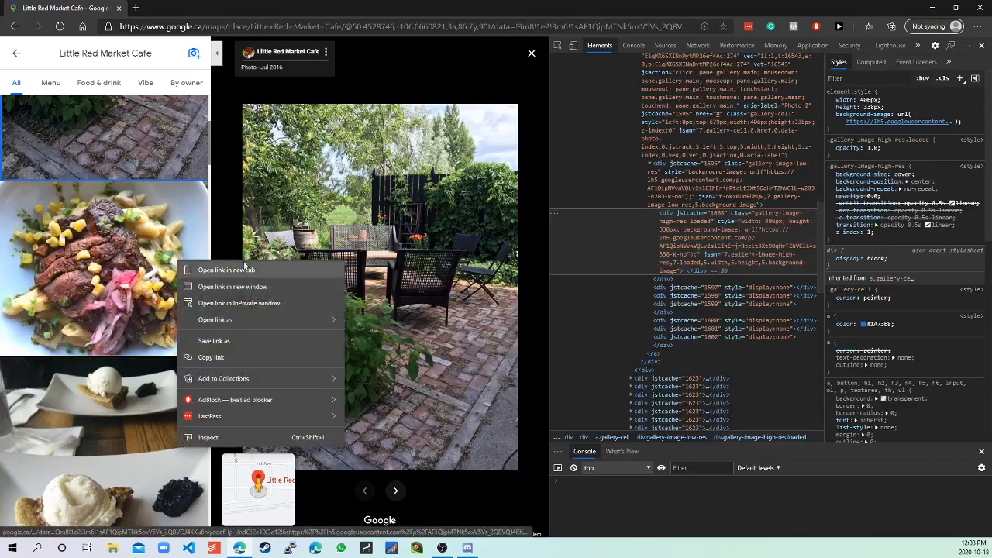
pyautogui.click(225, 270)
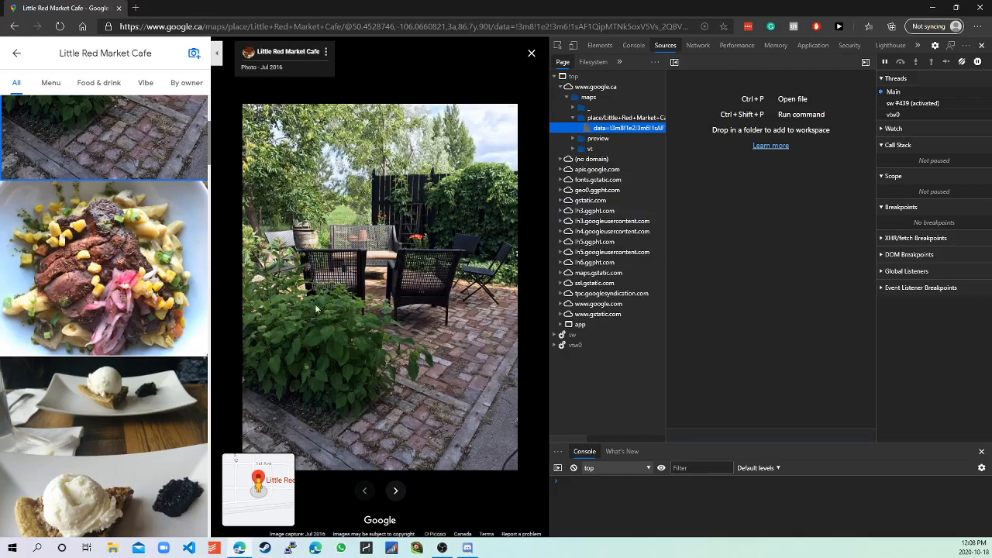
pyautogui.moveTo(465, 486)
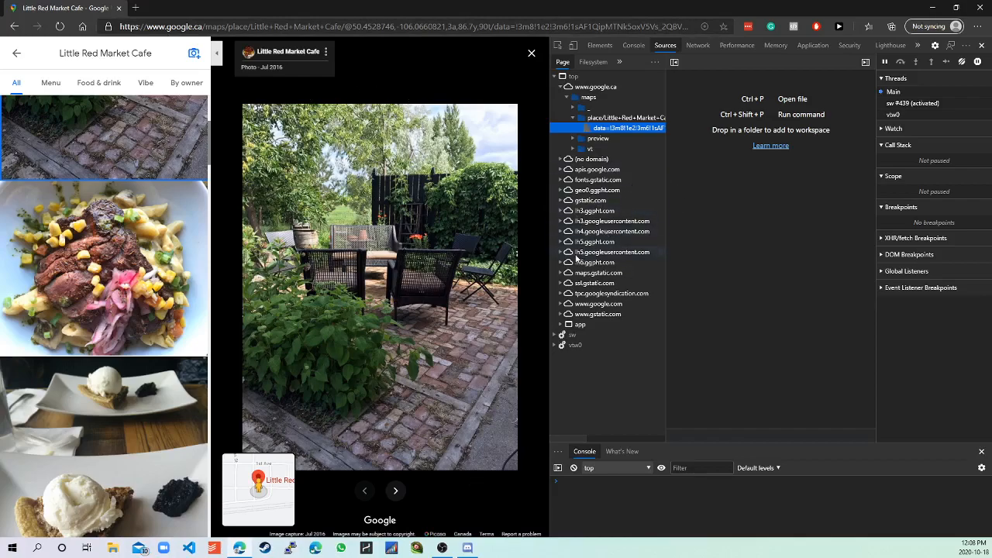
# - Expand lh5.googleusercontent.com to reveal the loaded image files
pyautogui.click(561, 242)
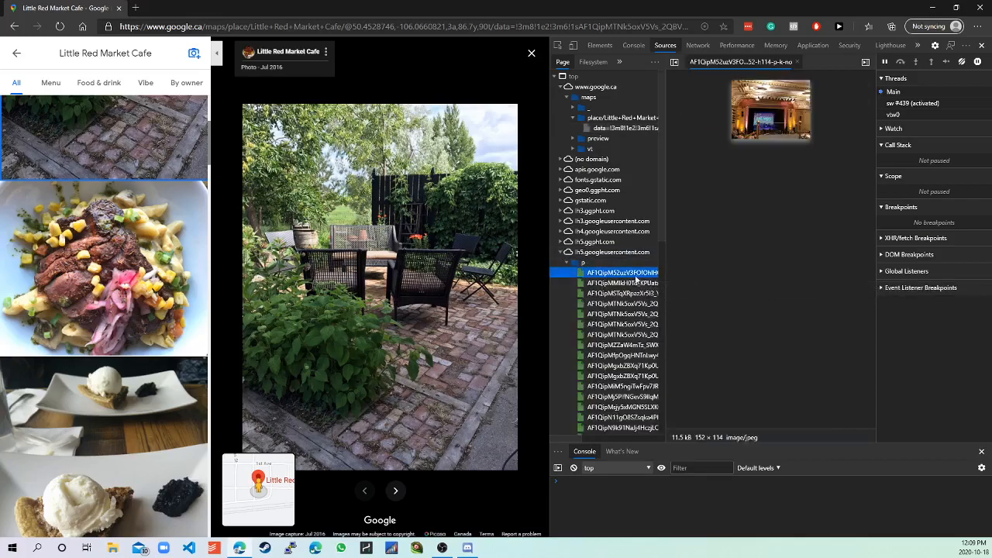
# - Preview the first image files: storefront, patio thumbnail and larger patio photo
pyautogui.click(623, 293)
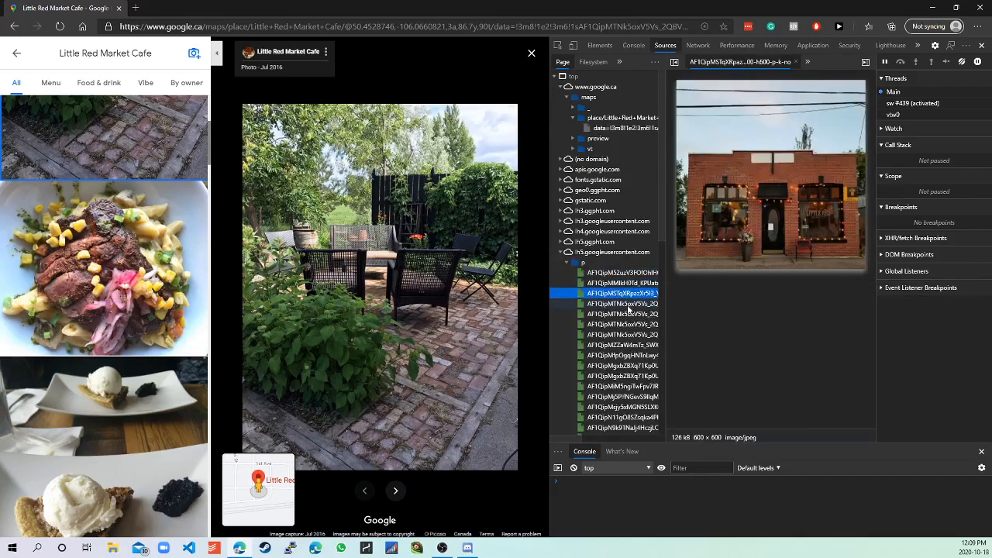
pyautogui.click(622, 314)
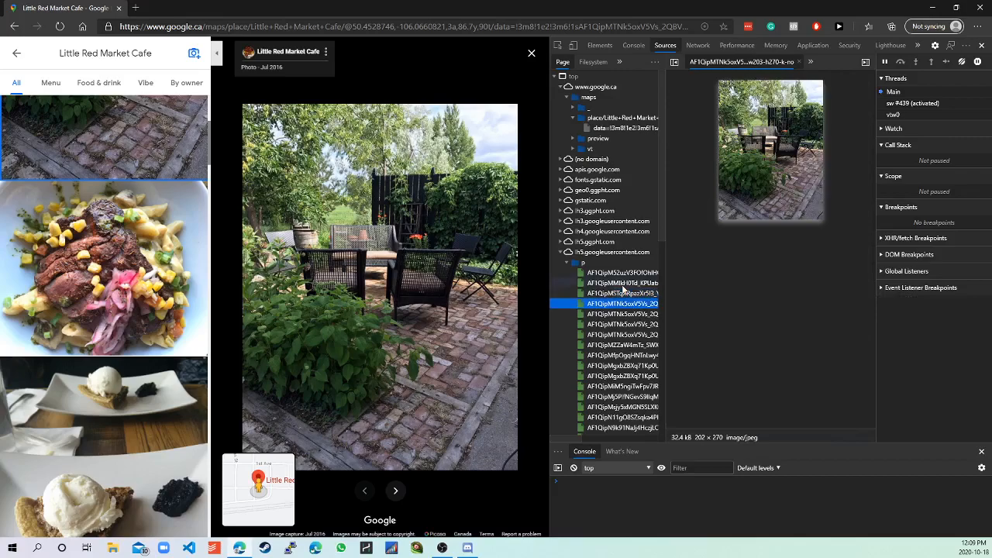
pyautogui.click(622, 272)
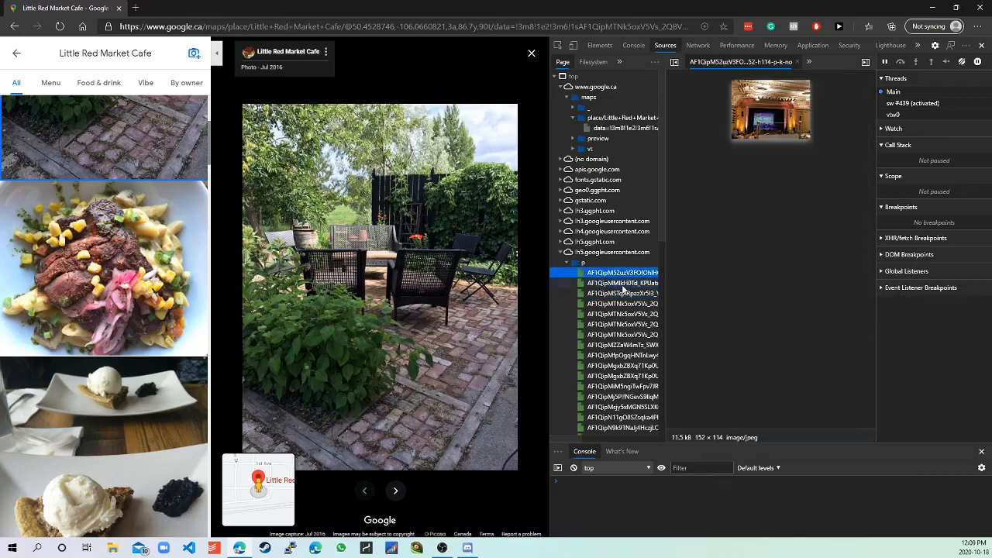
pyautogui.click(622, 282)
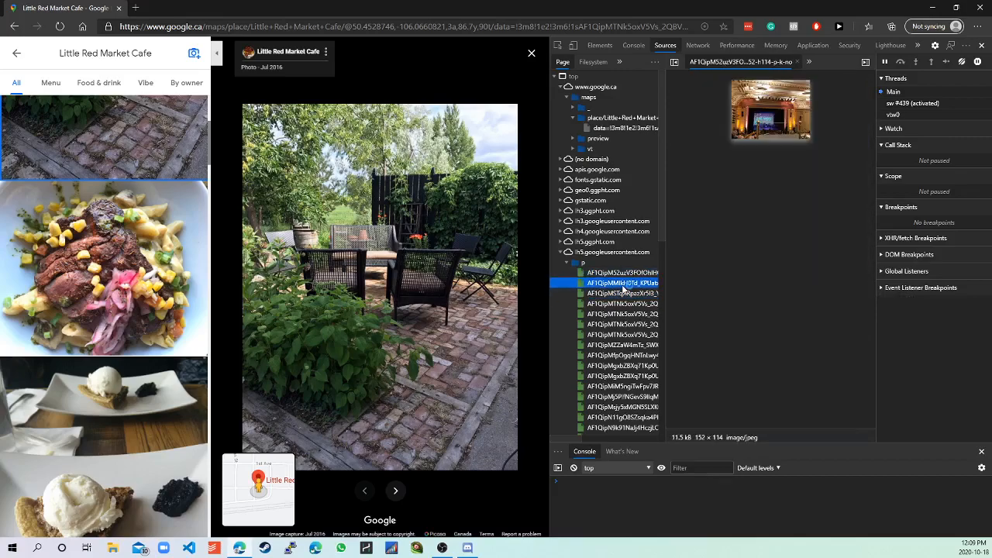
pyautogui.click(620, 303)
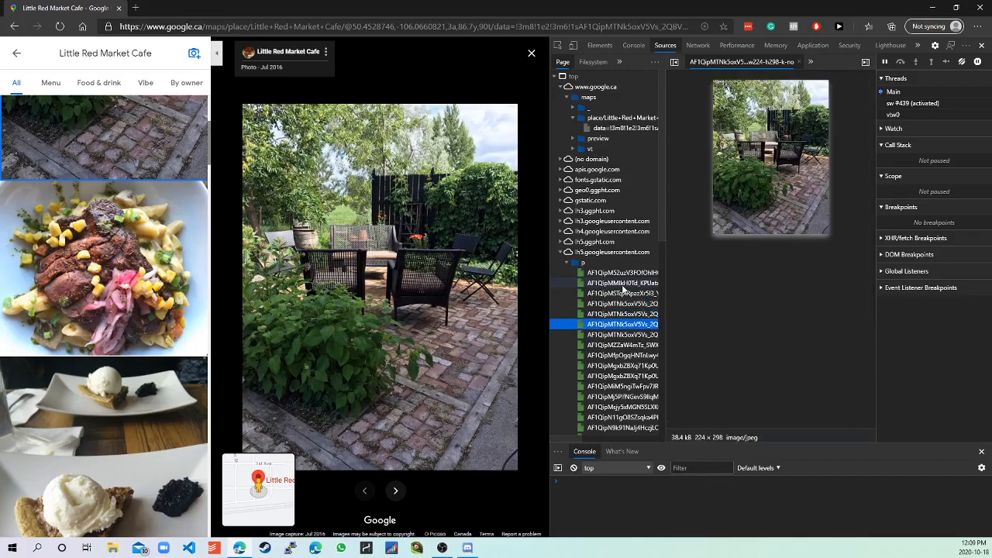
# - Preview the wall map, outdoor seating, and the 600×600 salad dish photo
pyautogui.click(622, 344)
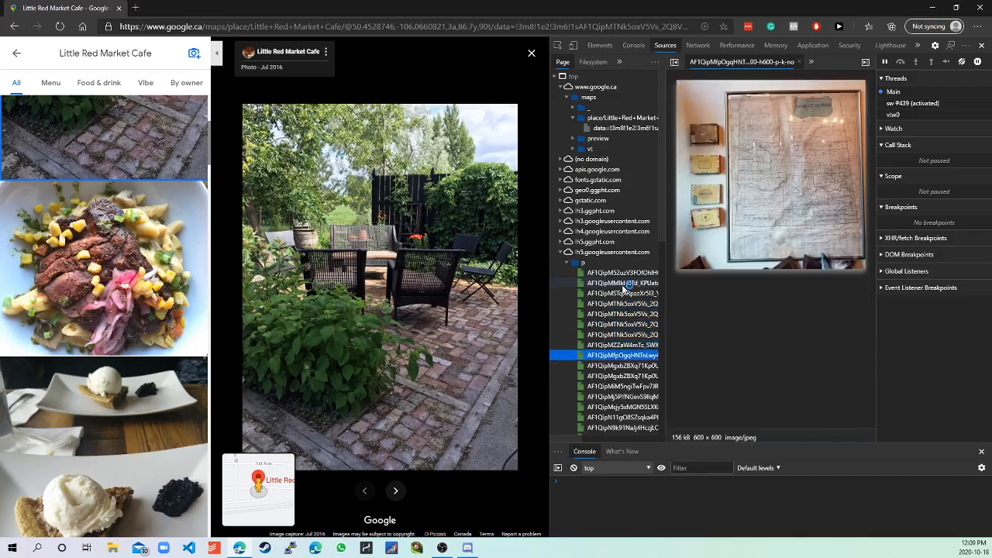
pyautogui.click(622, 345)
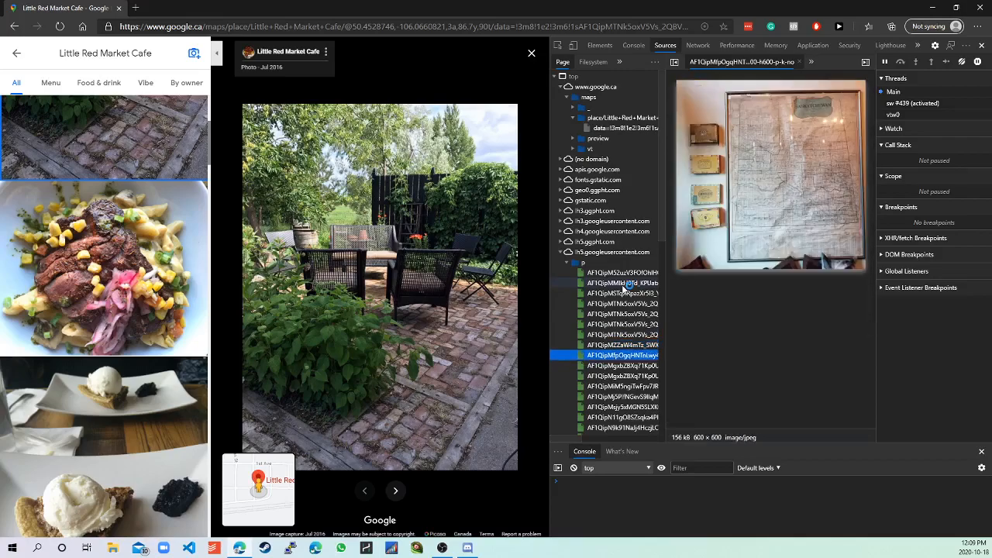
pyautogui.click(622, 376)
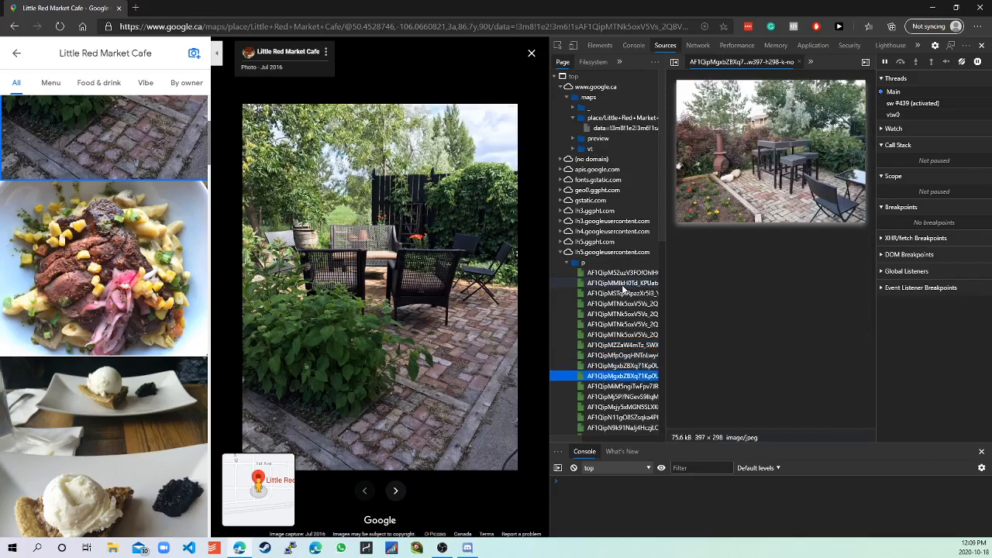
pyautogui.click(620, 386)
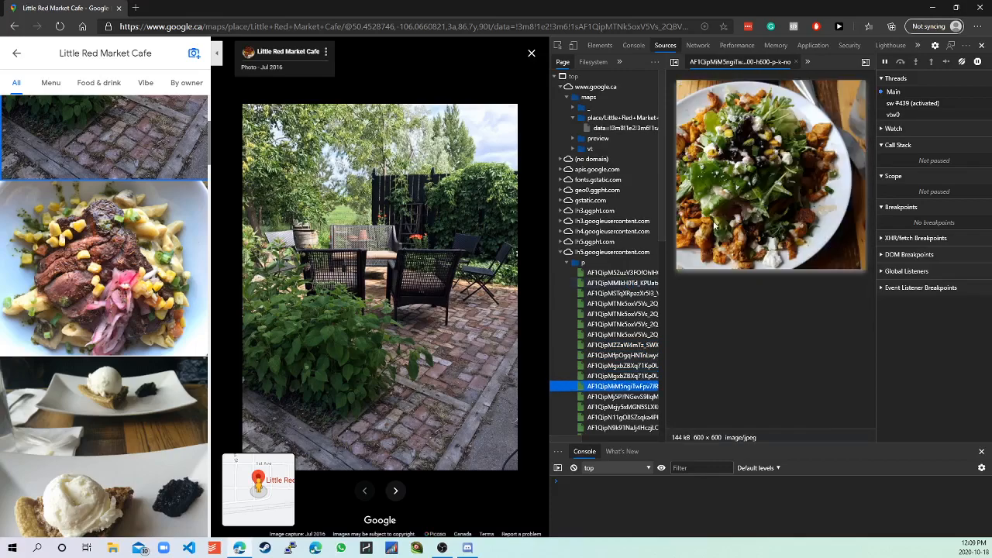
# - Open the 600×600 salad photo in its own new browser tab
pyautogui.rightClick(771, 174)
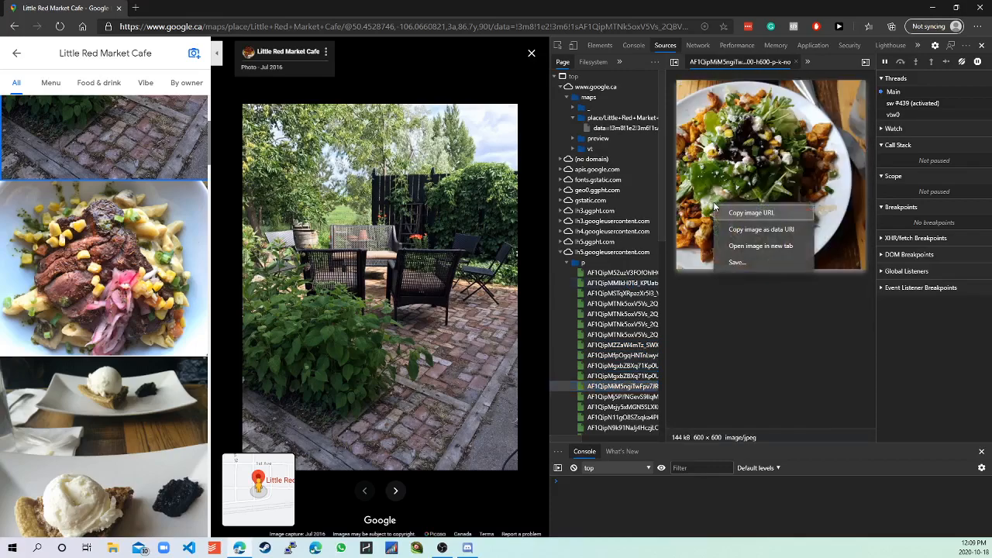
pyautogui.moveTo(737, 262)
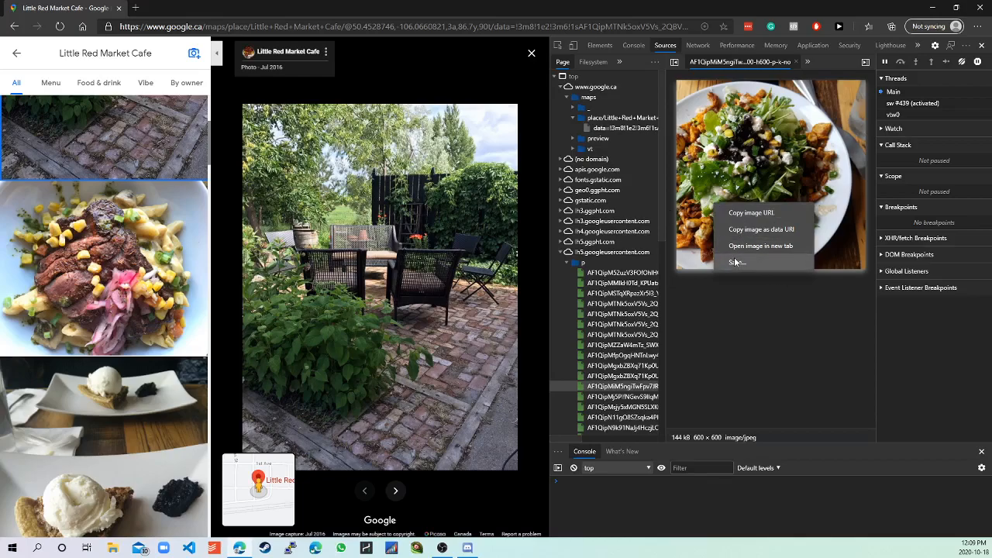
pyautogui.moveTo(746, 248)
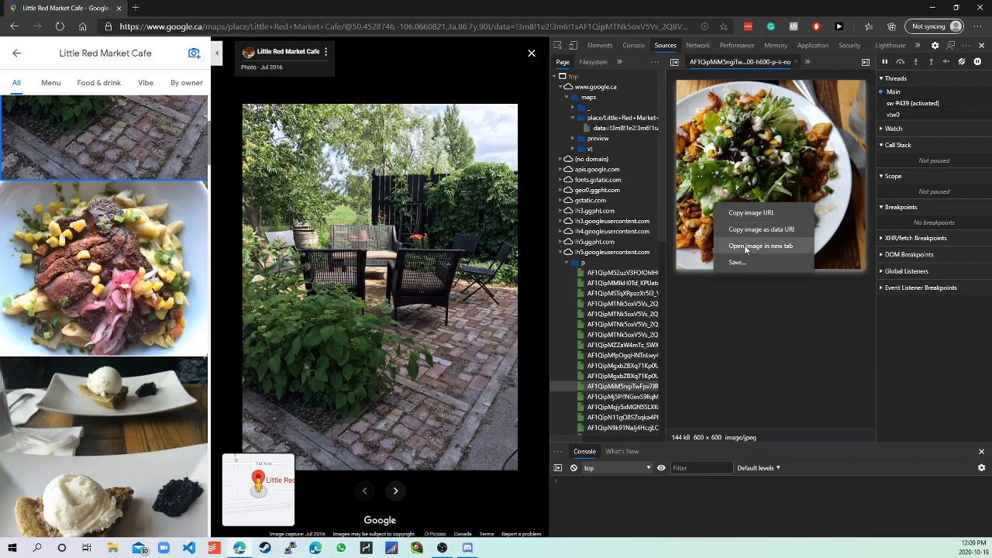
pyautogui.click(761, 245)
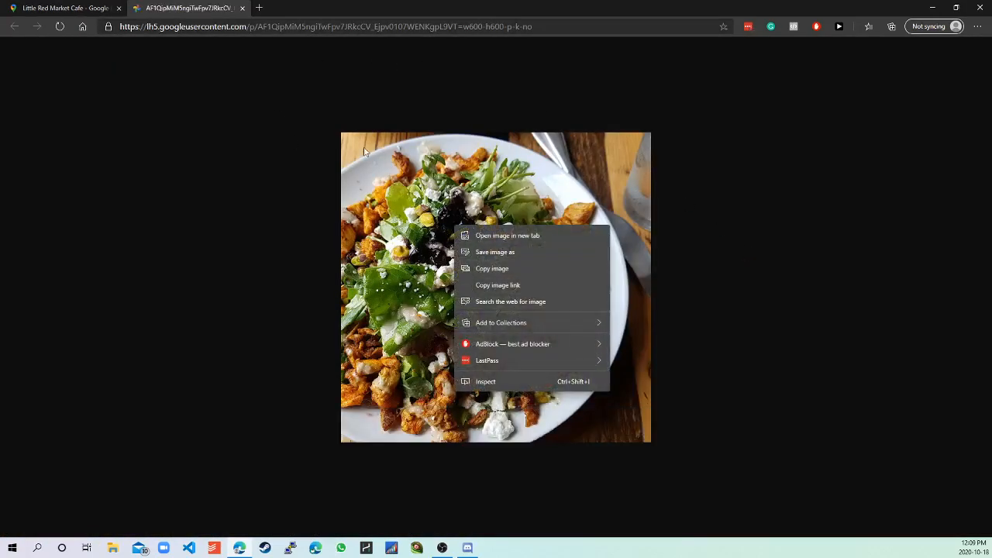
pyautogui.moveTo(395, 170)
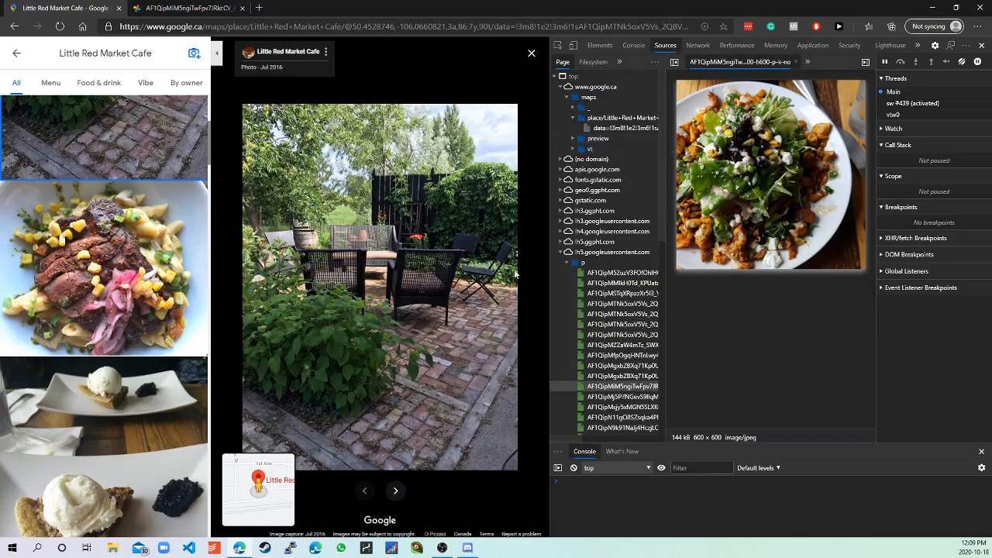
# - Preview the street scene, clock and small steak dish thumbnails
pyautogui.click(622, 396)
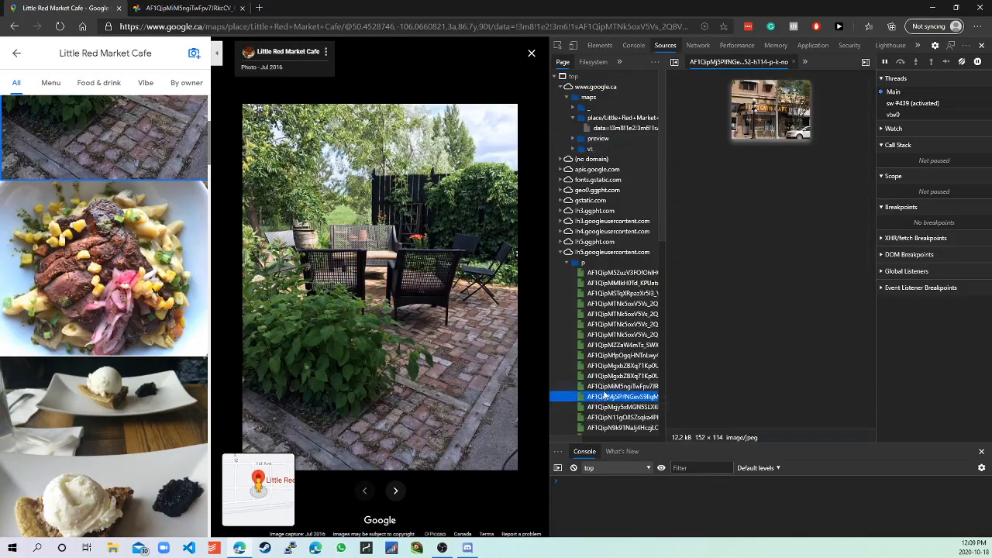
pyautogui.click(622, 406)
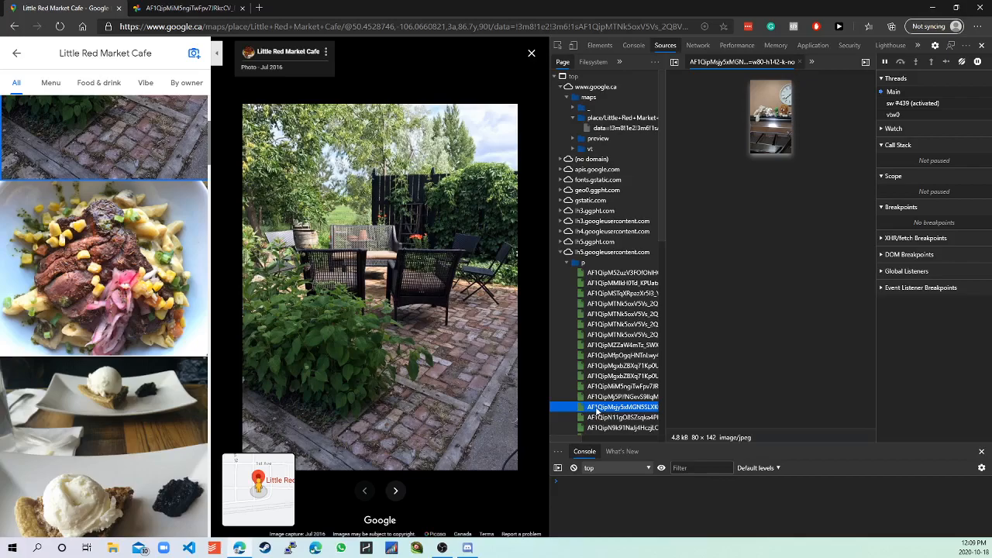
pyautogui.click(620, 427)
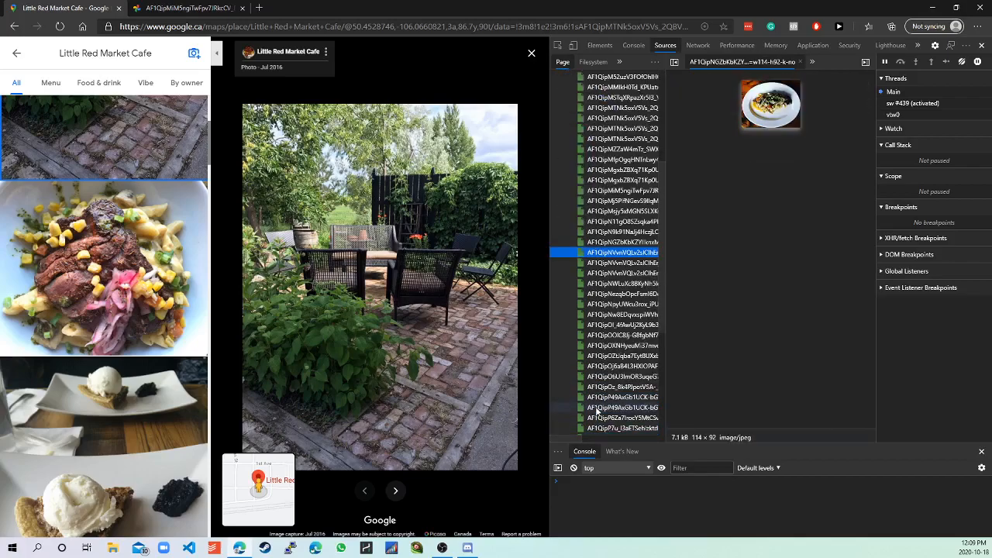
# - Open the larger steak dish photo in a new tab, then view the smaller one's tab
pyautogui.click(622, 273)
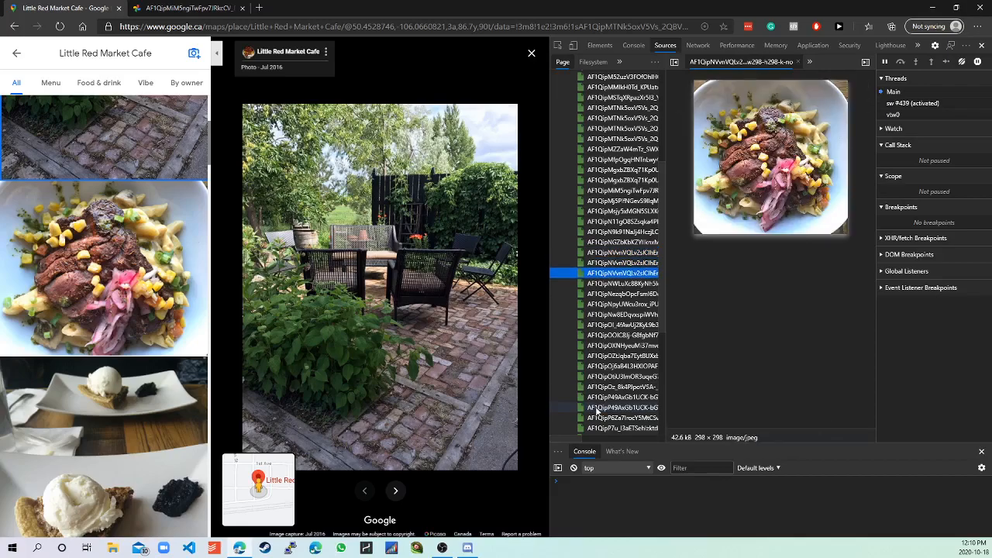
pyautogui.click(622, 263)
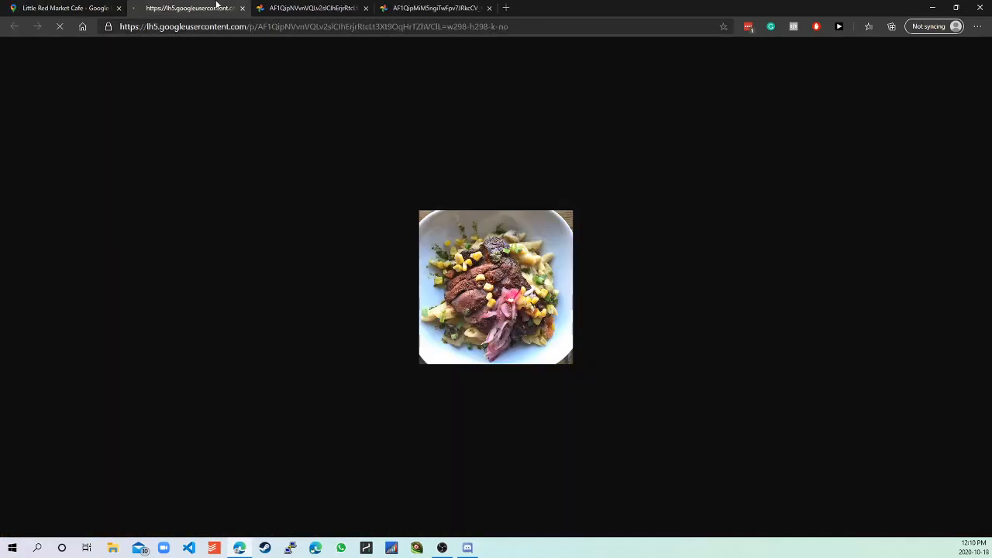
pyautogui.click(310, 8)
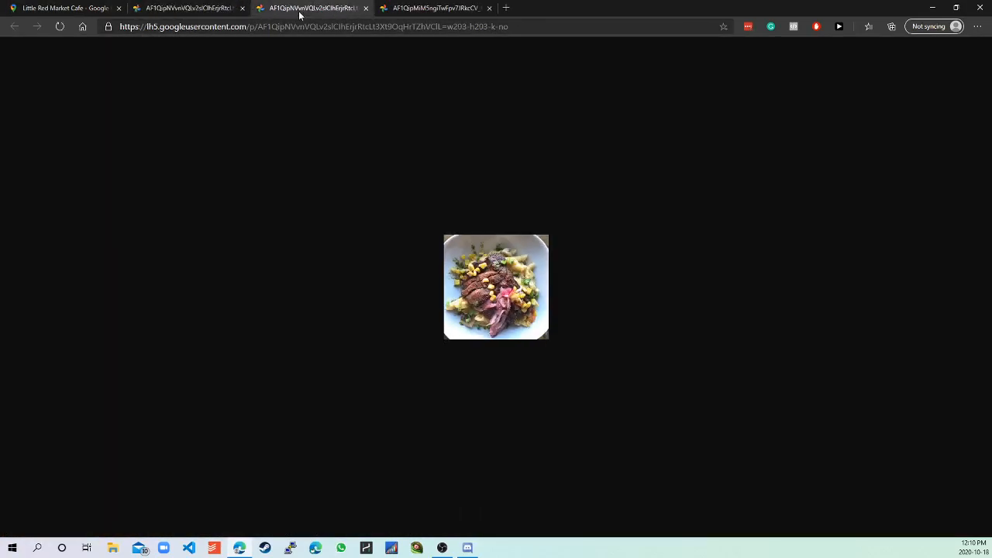